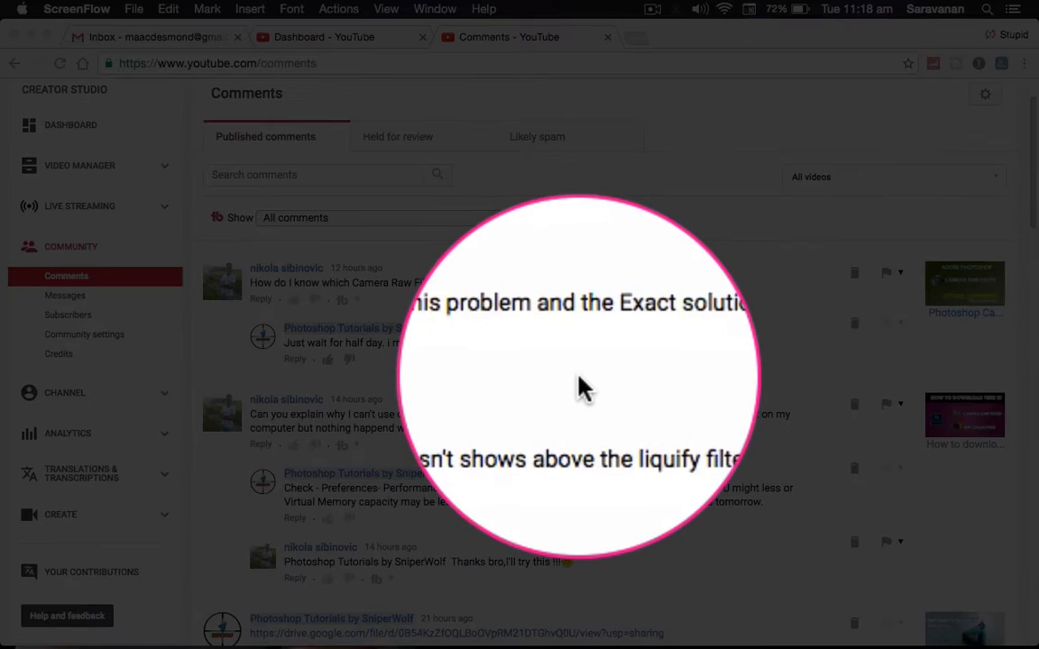
- Search Google for 'camera raw filter download' in a new browser tab
scroll(down, 3)
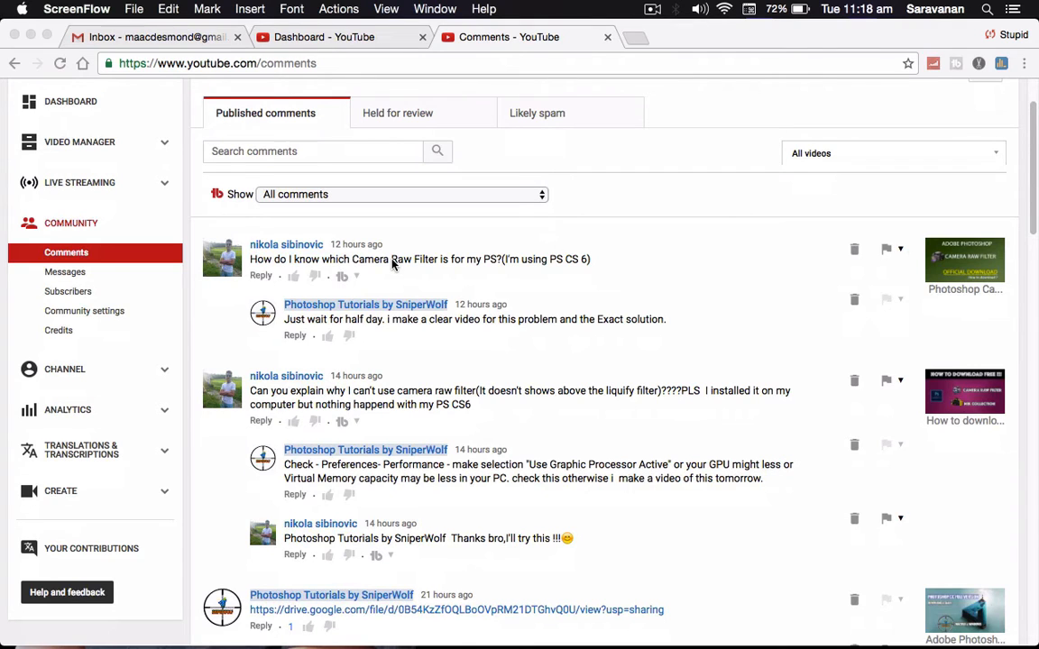
mouse_move(721, 243)
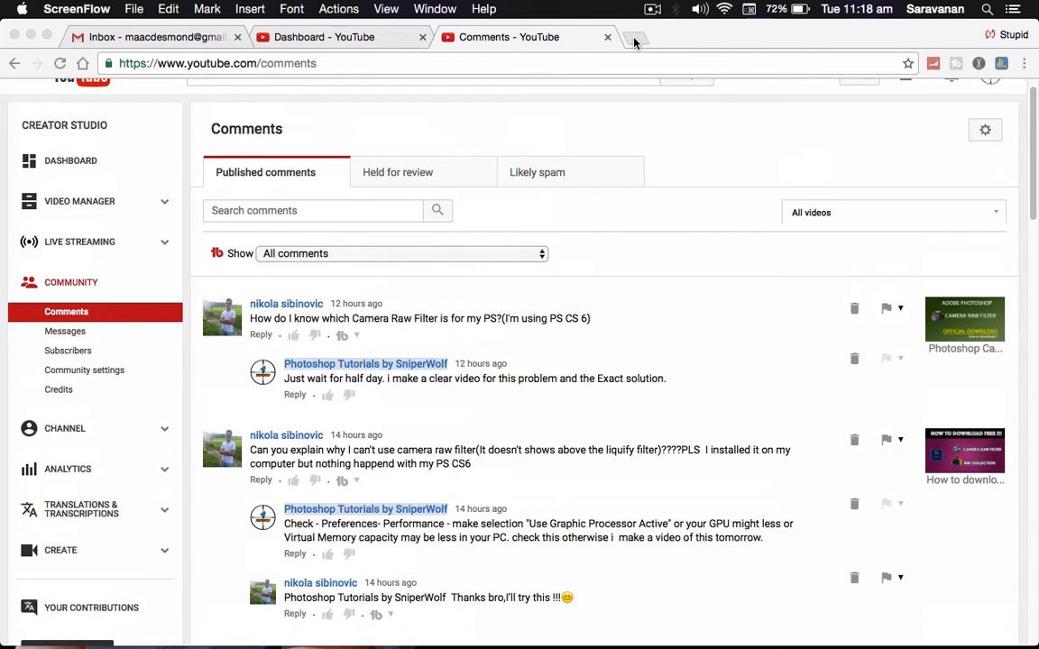
click(634, 37)
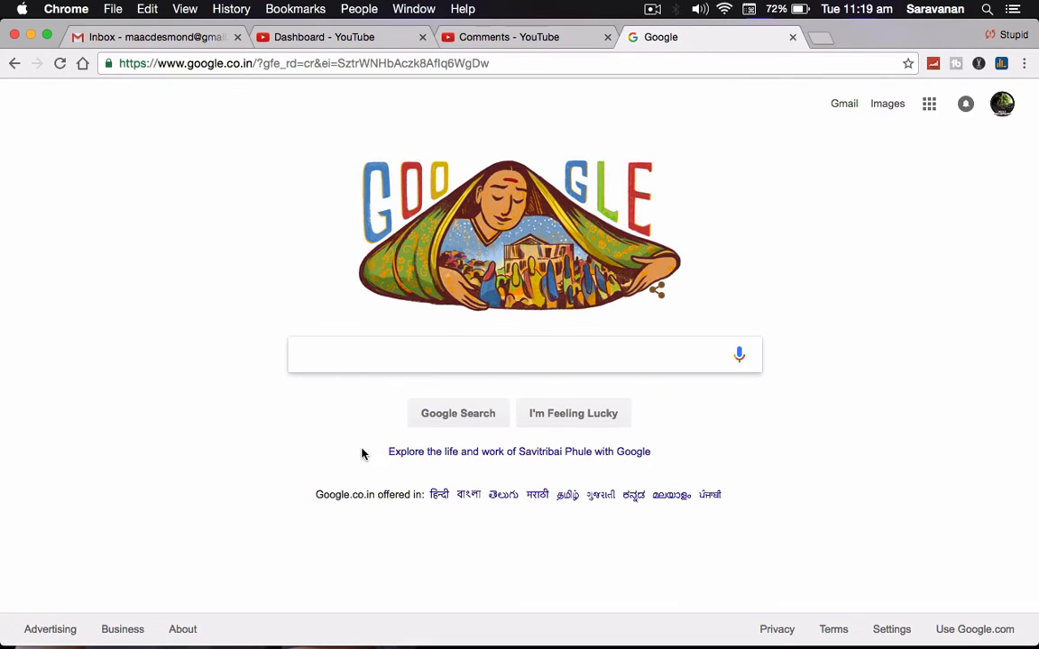
text(camera raw filter download)
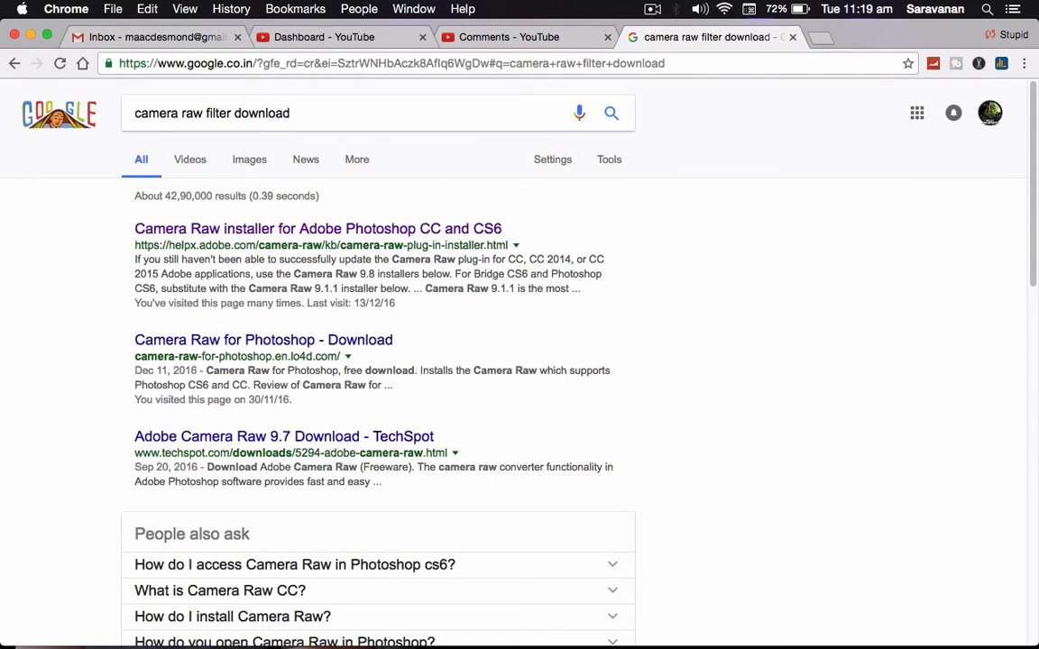
mouse_move(394, 235)
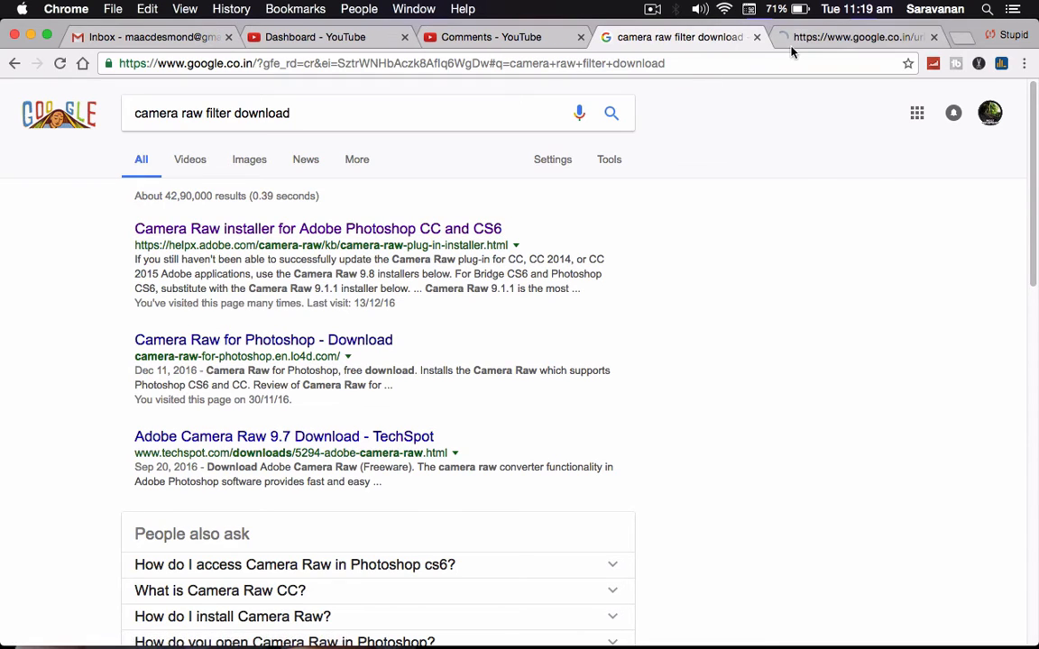
- Open Adobe's Camera Raw plug-in installer page and scroll through its install steps and downloads
click(317, 228)
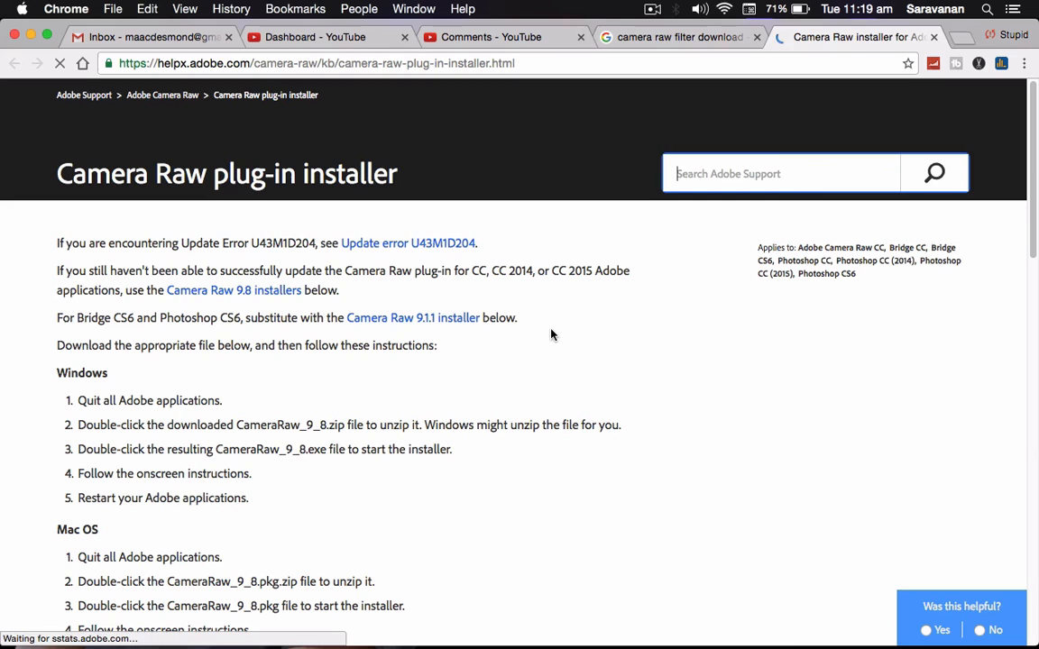
scroll(down, 3)
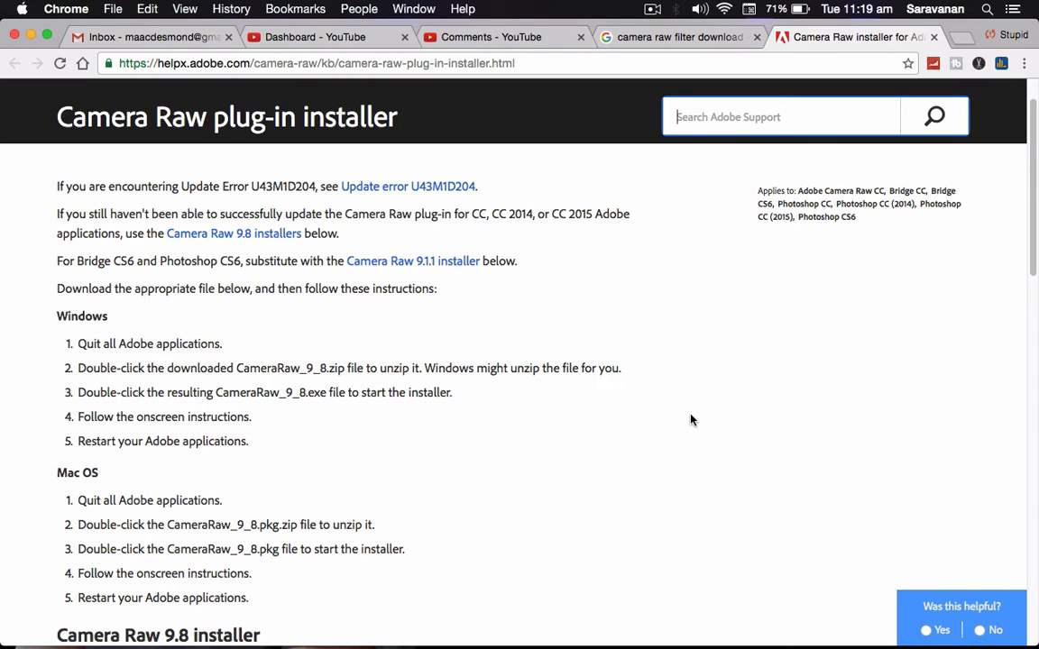
mouse_move(442, 349)
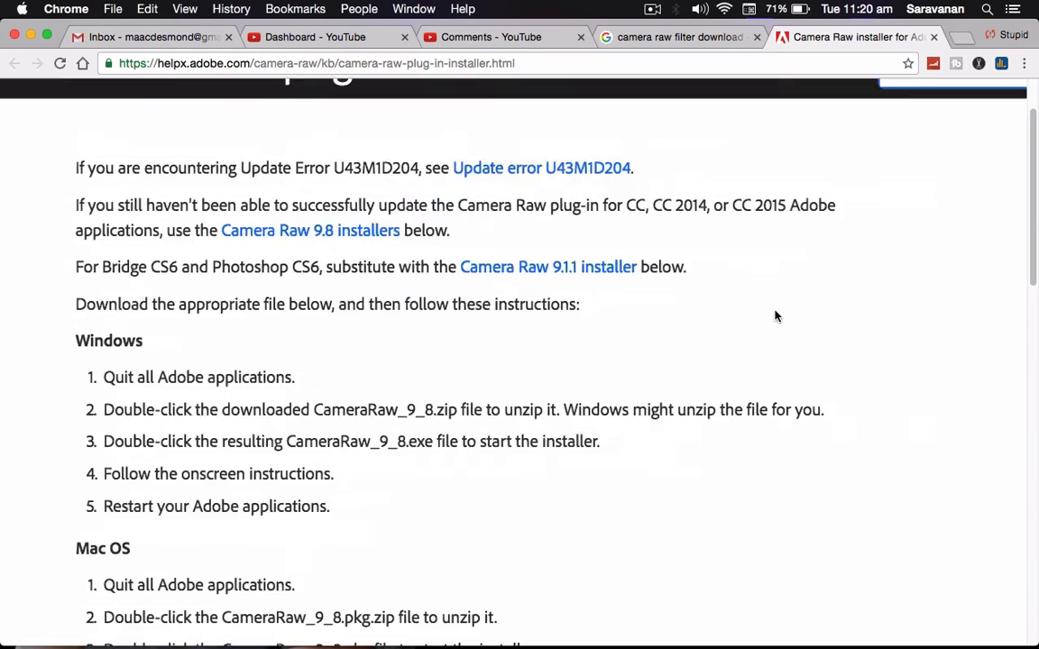
scroll(down, 3)
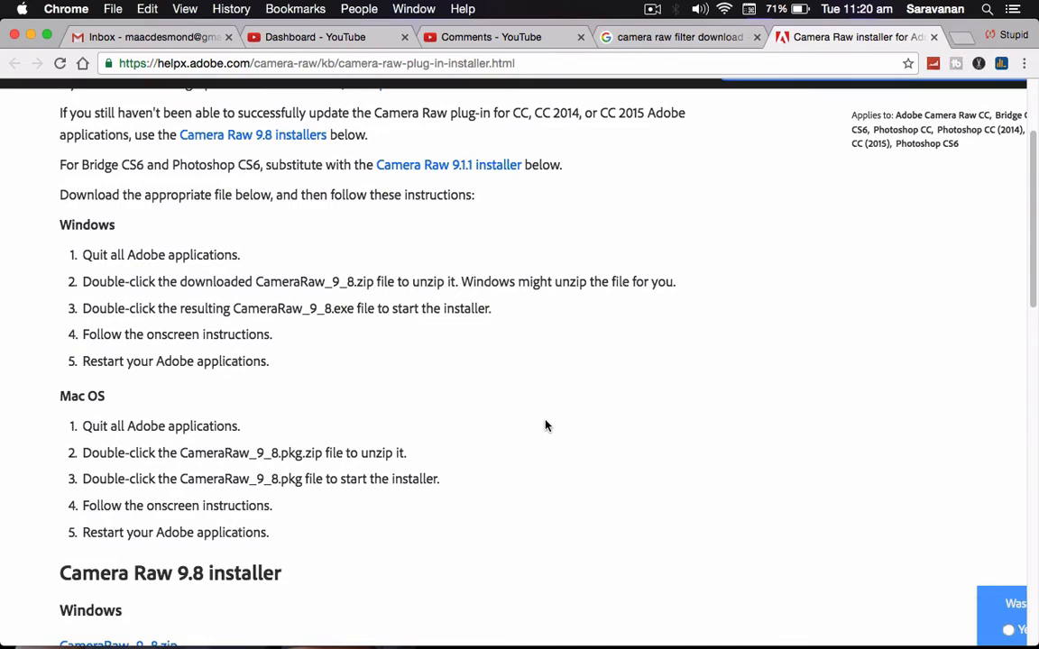
mouse_move(243, 326)
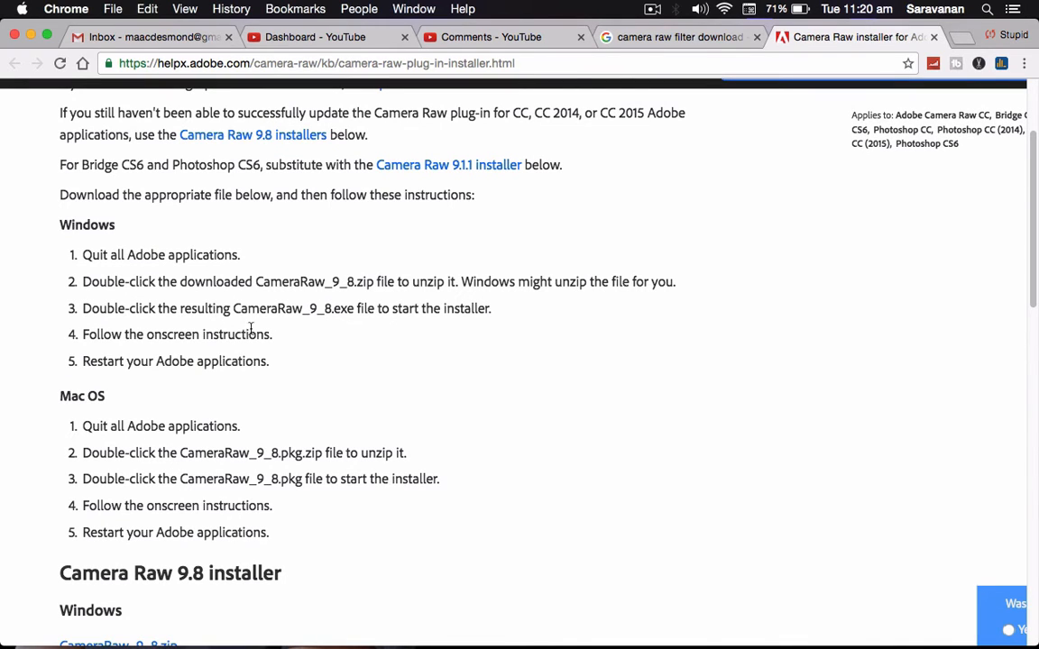
scroll(down, 3)
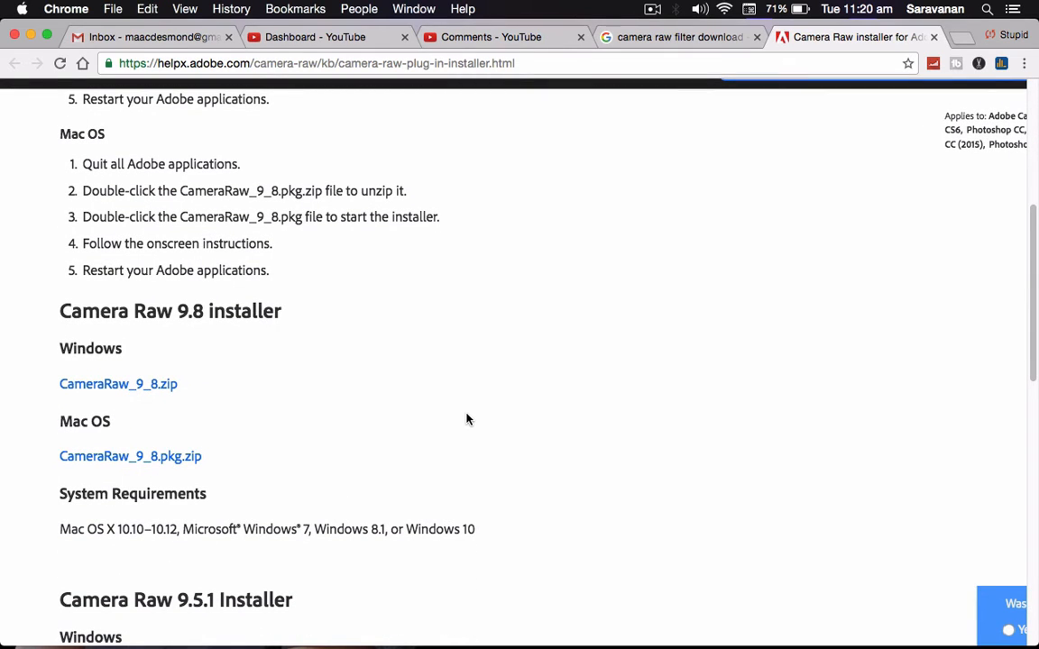
mouse_move(560, 437)
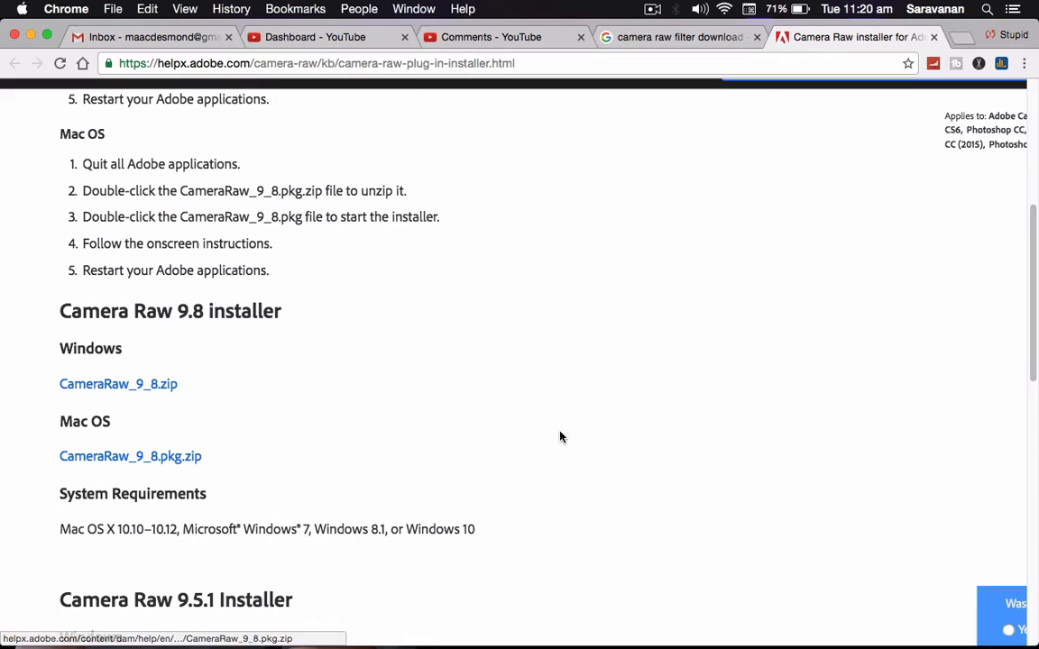
scroll(down, 3)
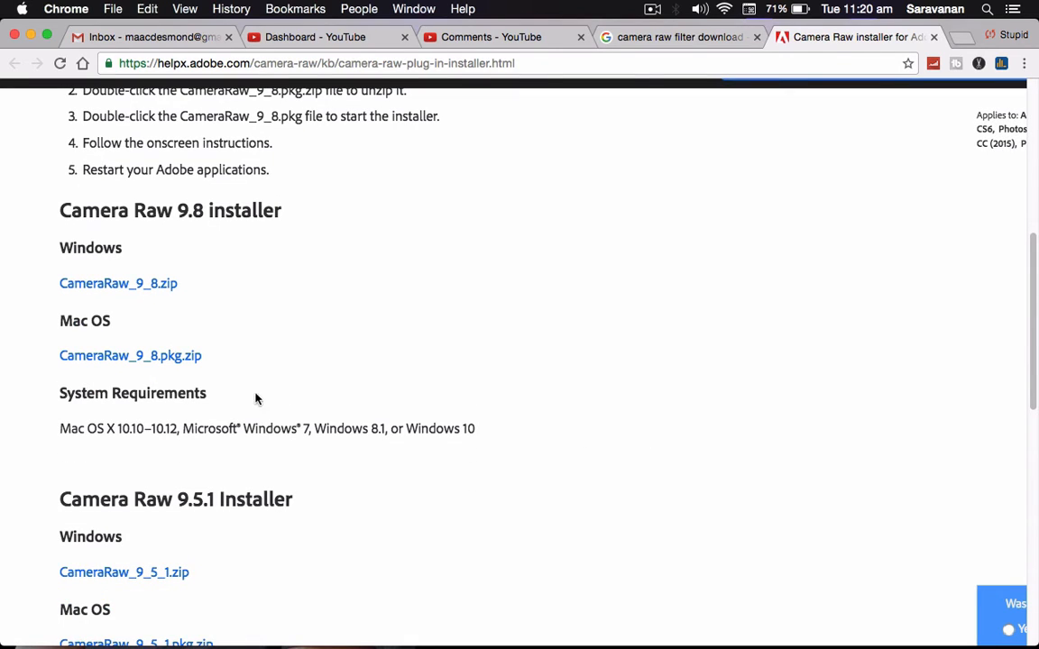
mouse_move(415, 405)
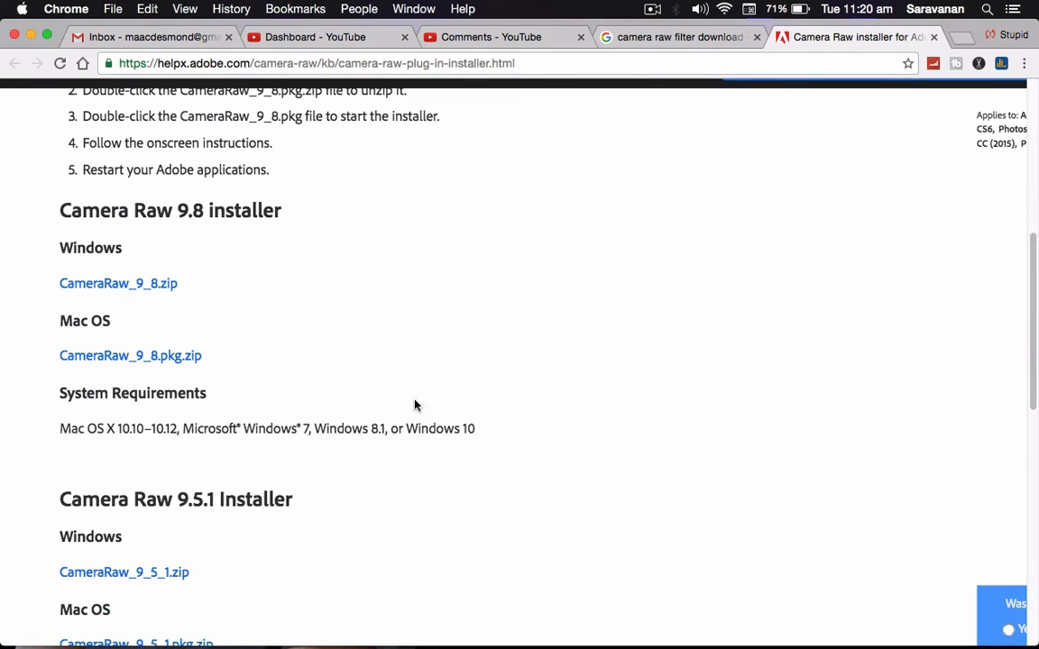
mouse_move(286, 447)
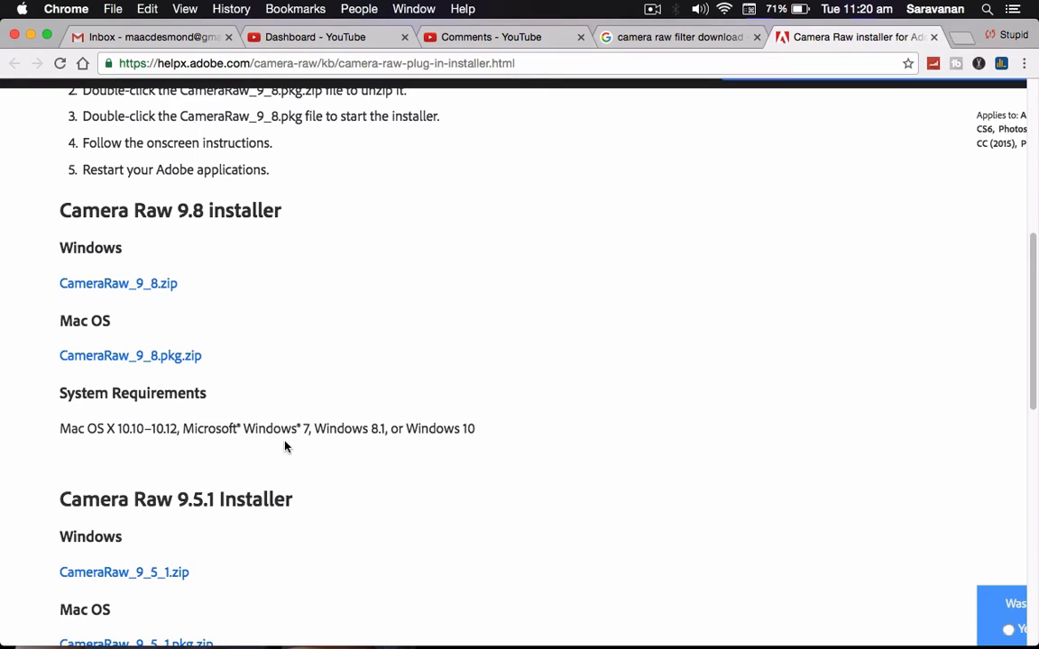
mouse_move(324, 441)
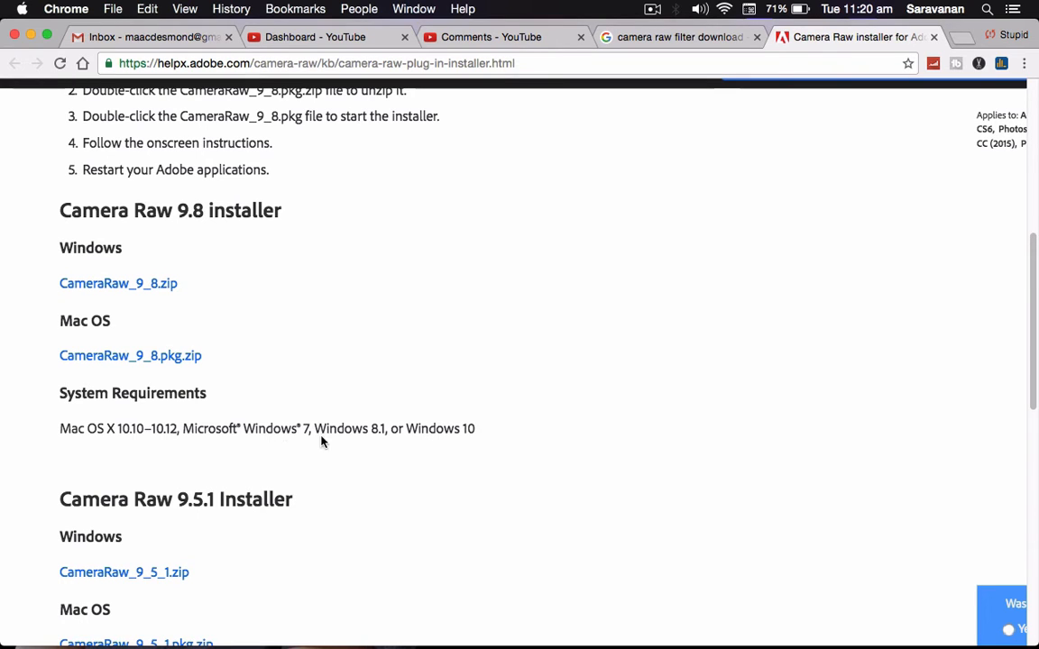
mouse_move(516, 453)
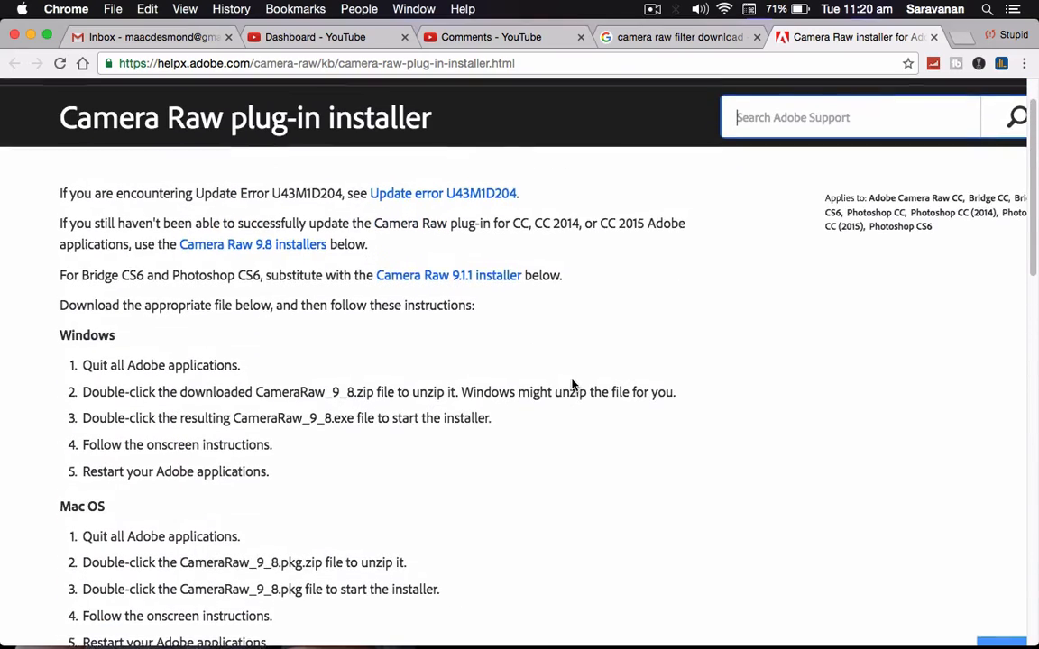
scroll(down, 3)
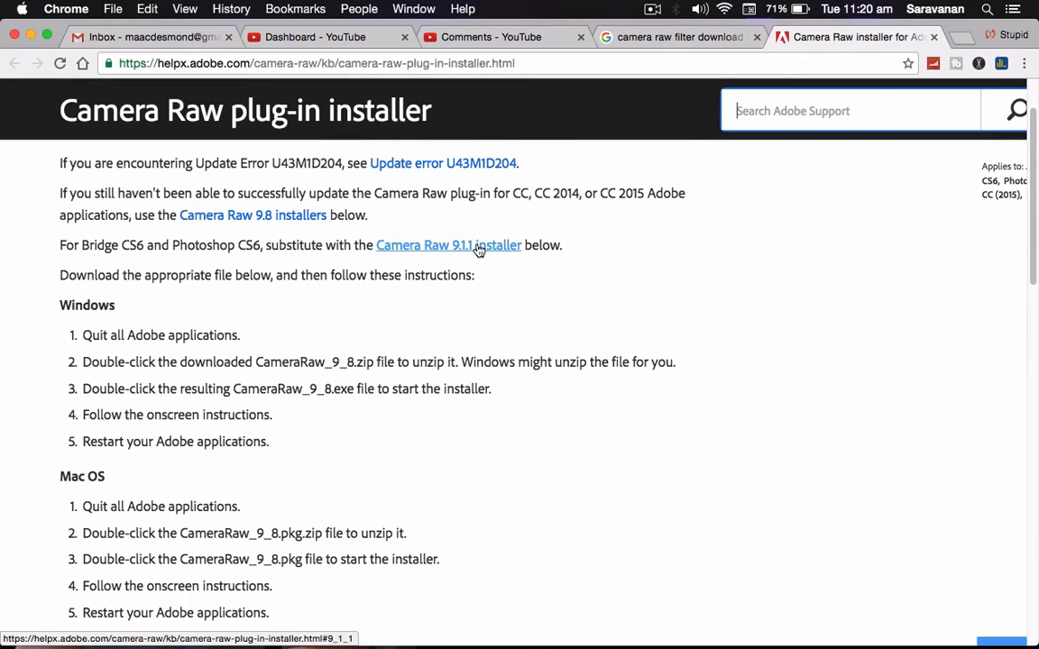
mouse_move(492, 429)
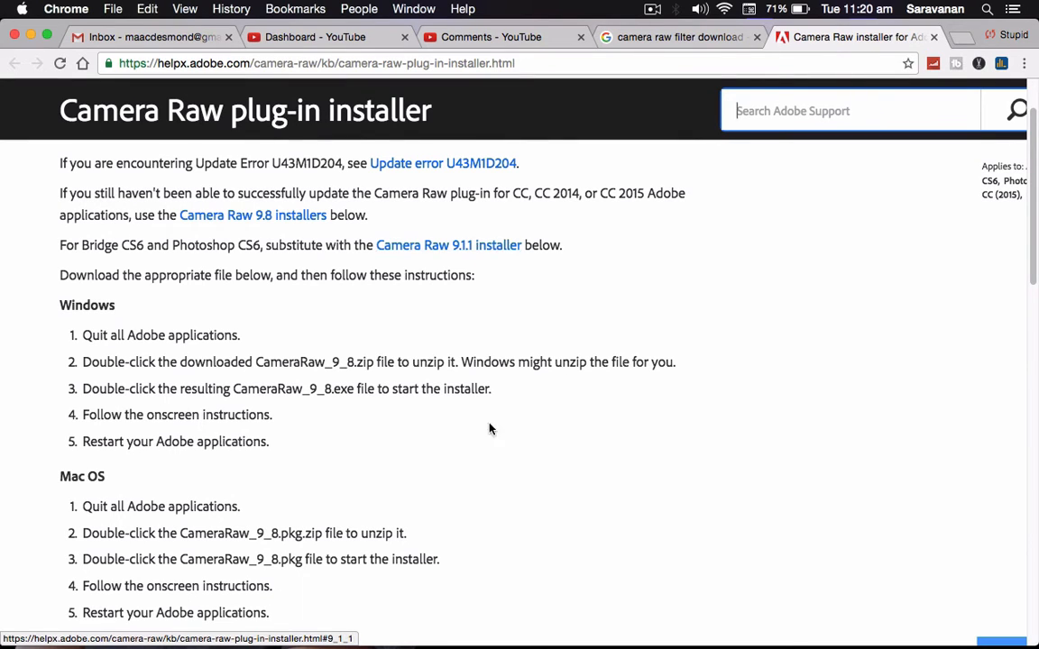
scroll(down, 3)
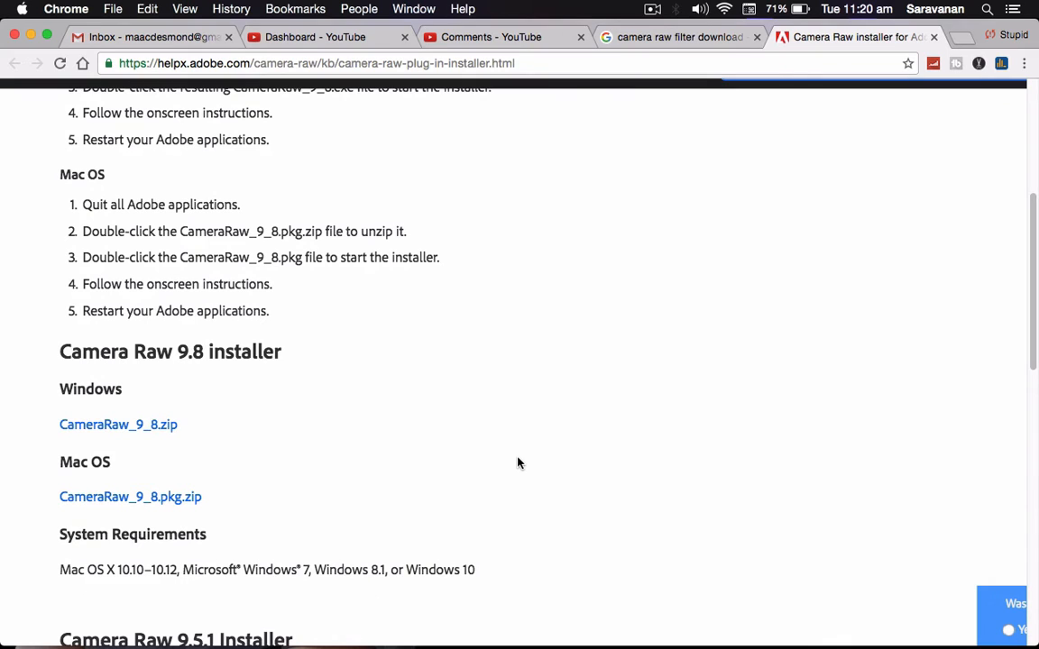
mouse_move(491, 383)
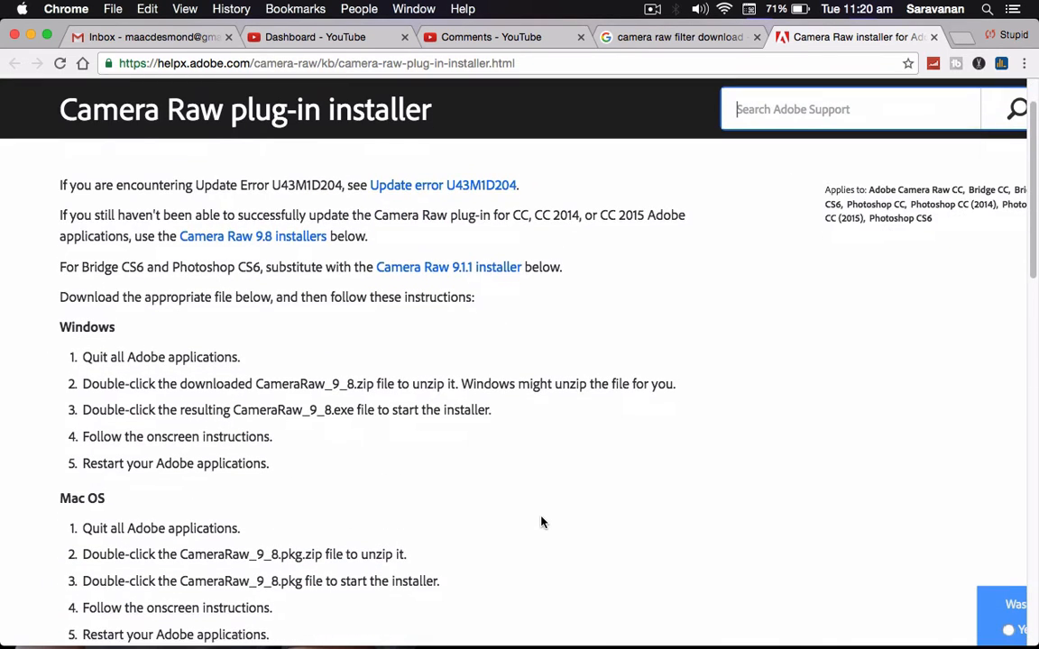
scroll(down, 3)
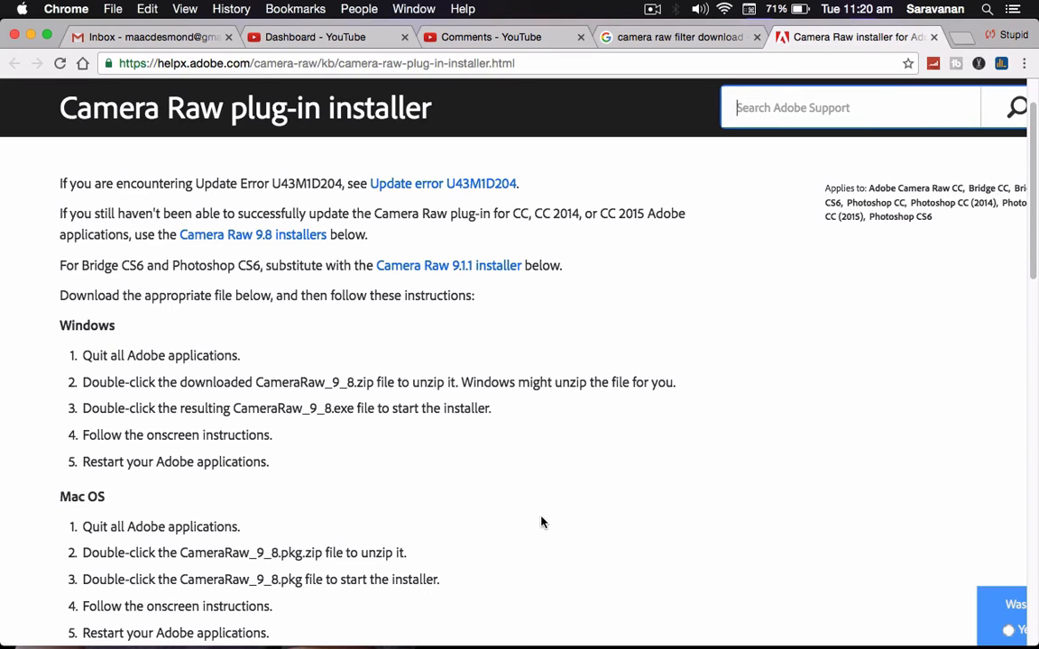
scroll(down, 3)
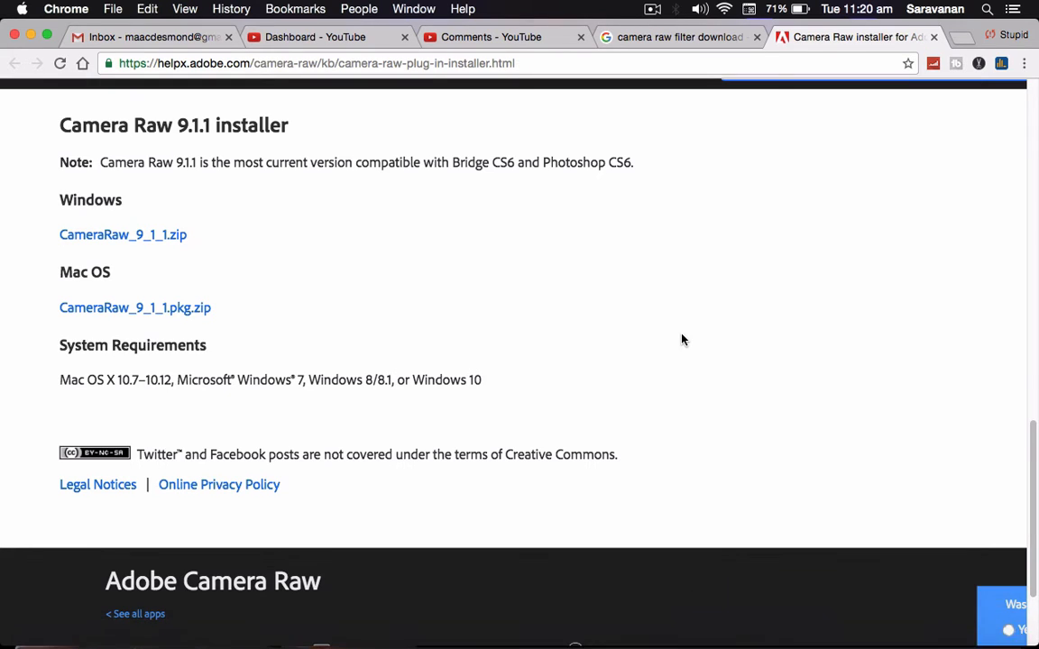
scroll(up, 3)
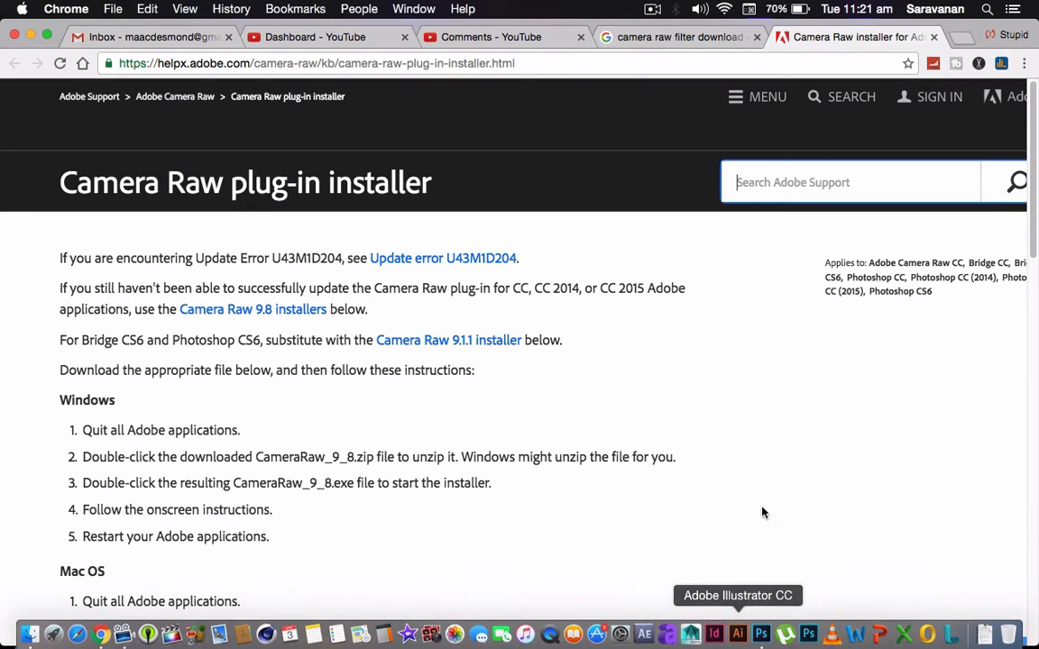
scroll(down, 3)
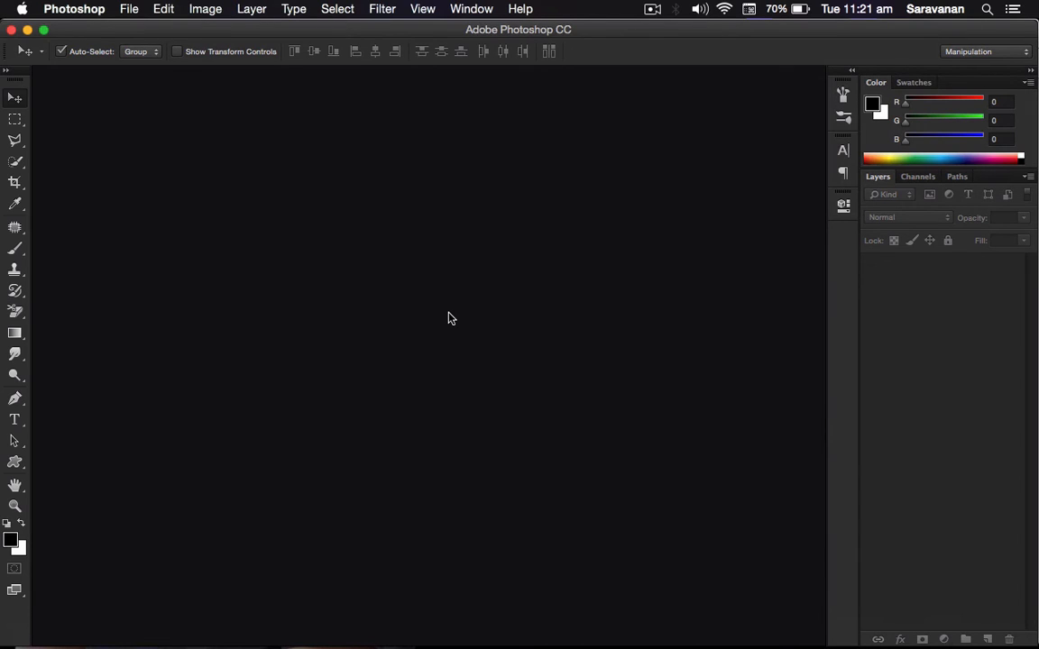
mouse_move(183, 159)
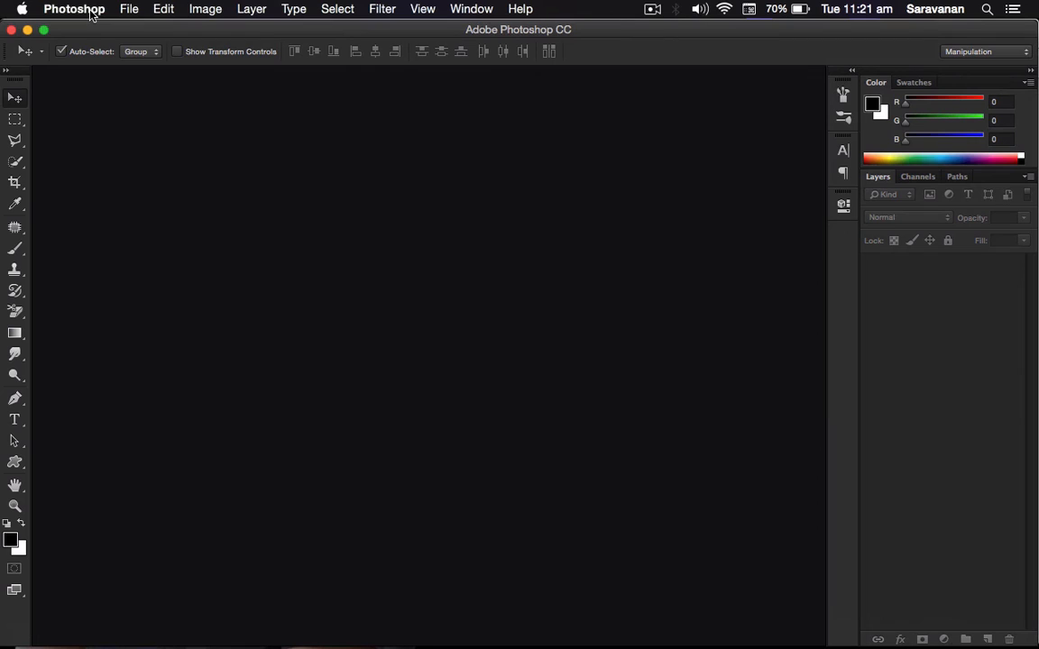
- Open Photoshop's General preferences from the Photoshop menu
click(74, 9)
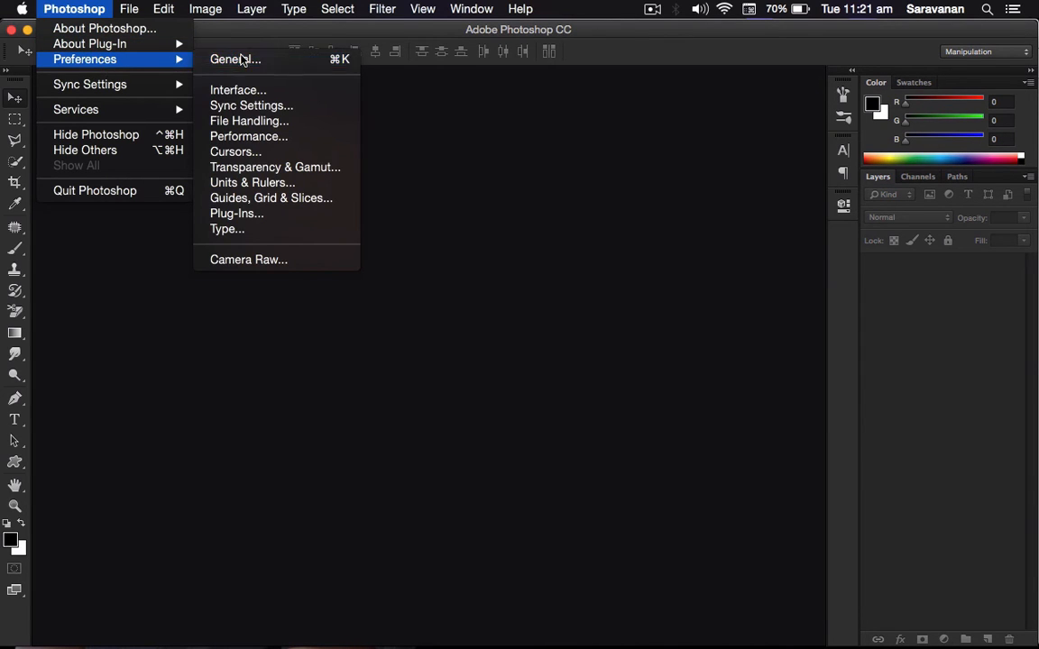
click(234, 58)
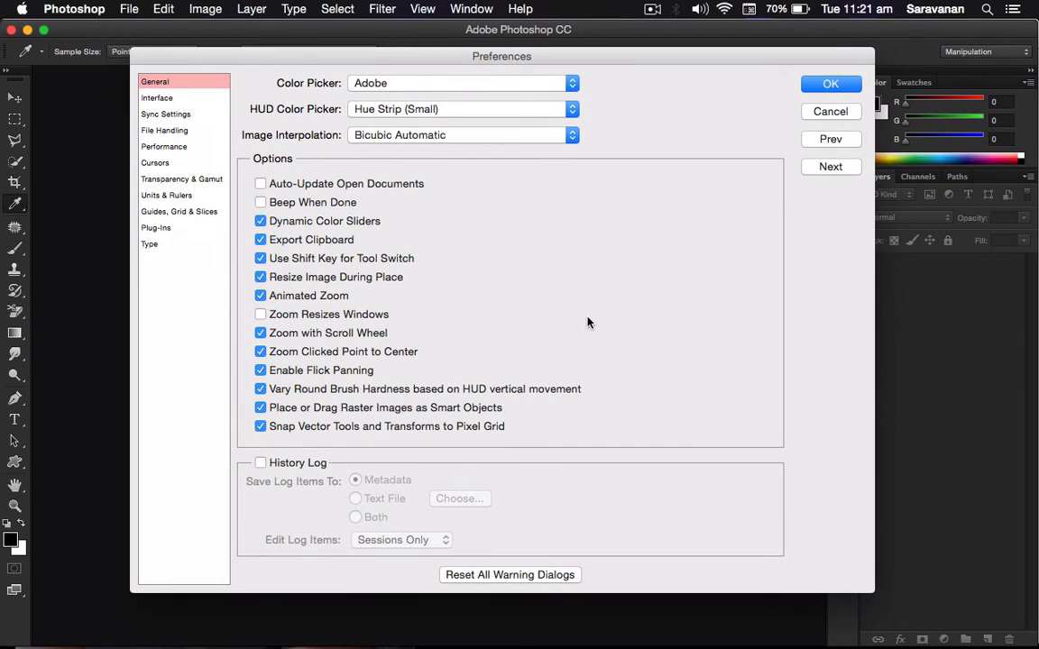
mouse_move(184, 149)
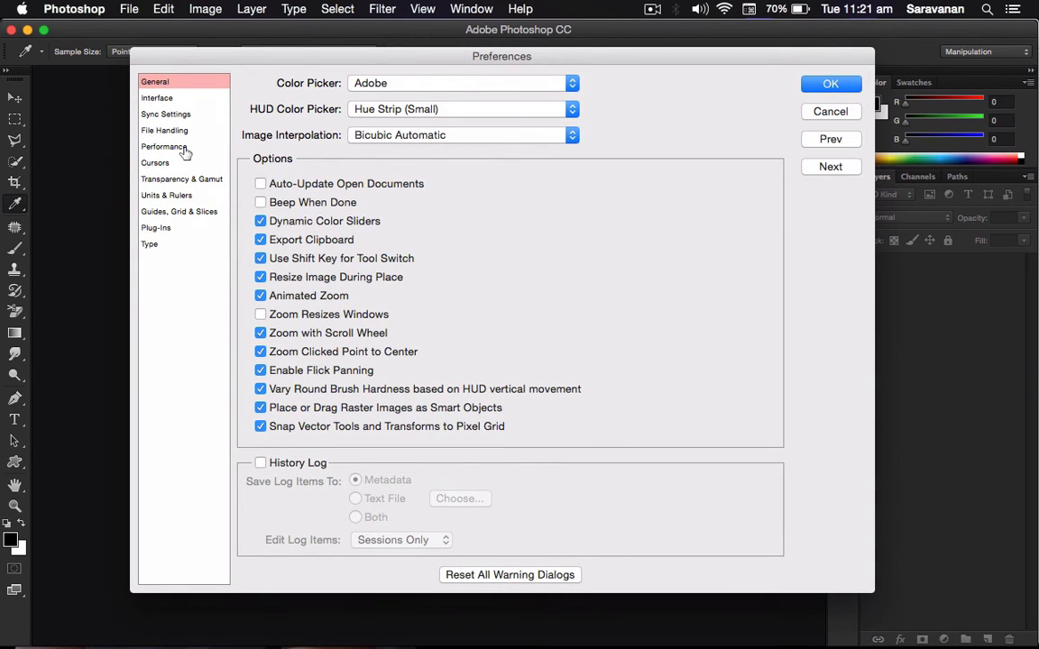
- Switch to the Performance preferences to review memory usage and Use Graphics Processor
click(164, 147)
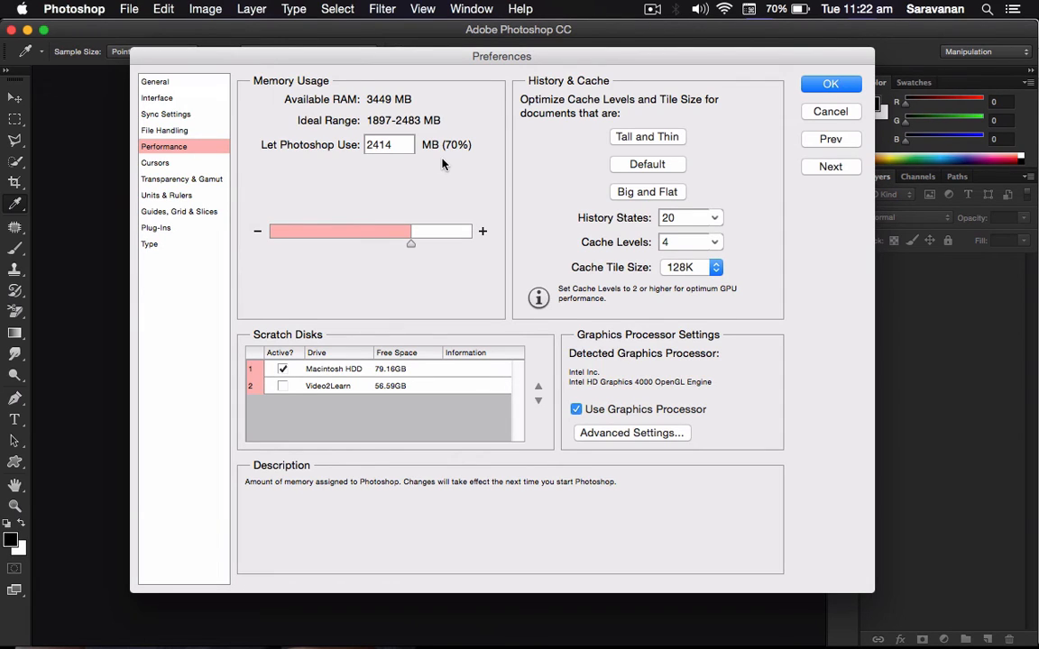
mouse_move(690, 352)
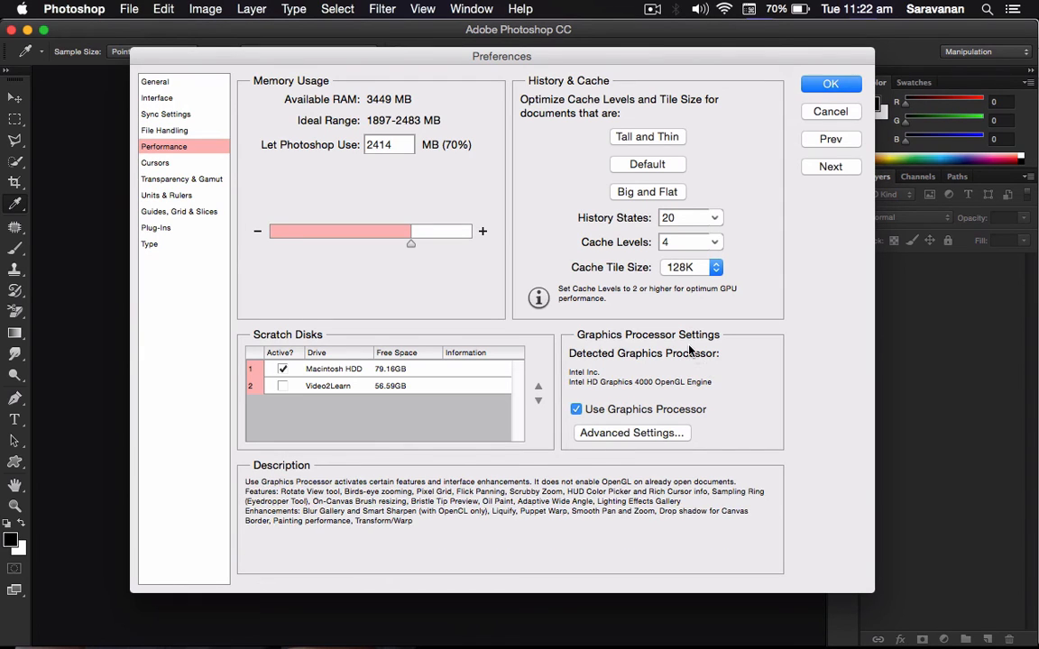
mouse_move(726, 368)
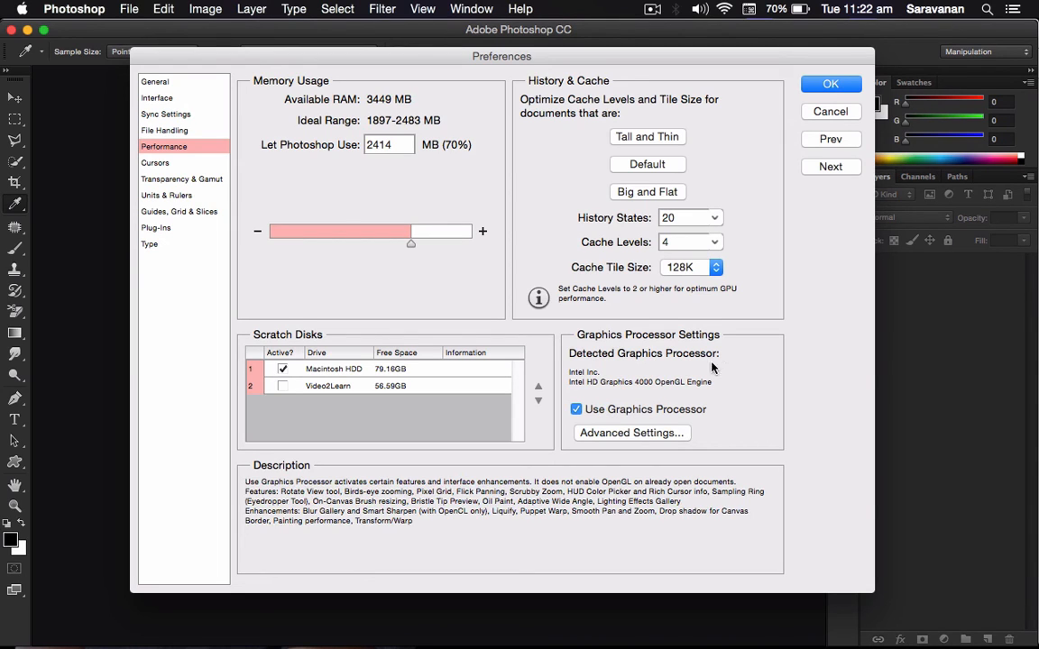
mouse_move(660, 425)
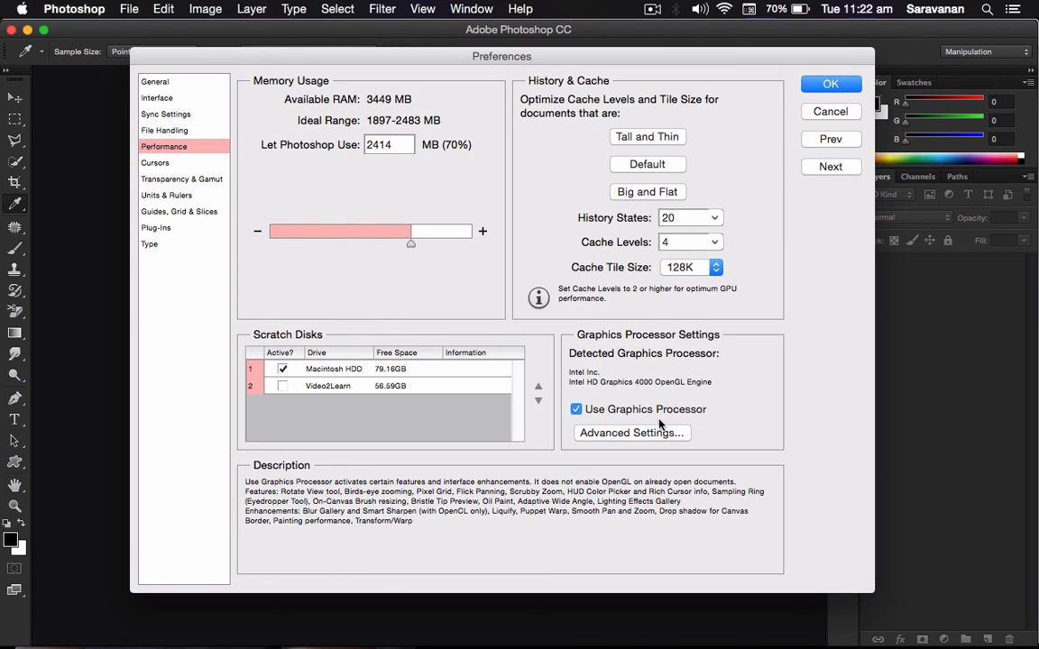
click(631, 432)
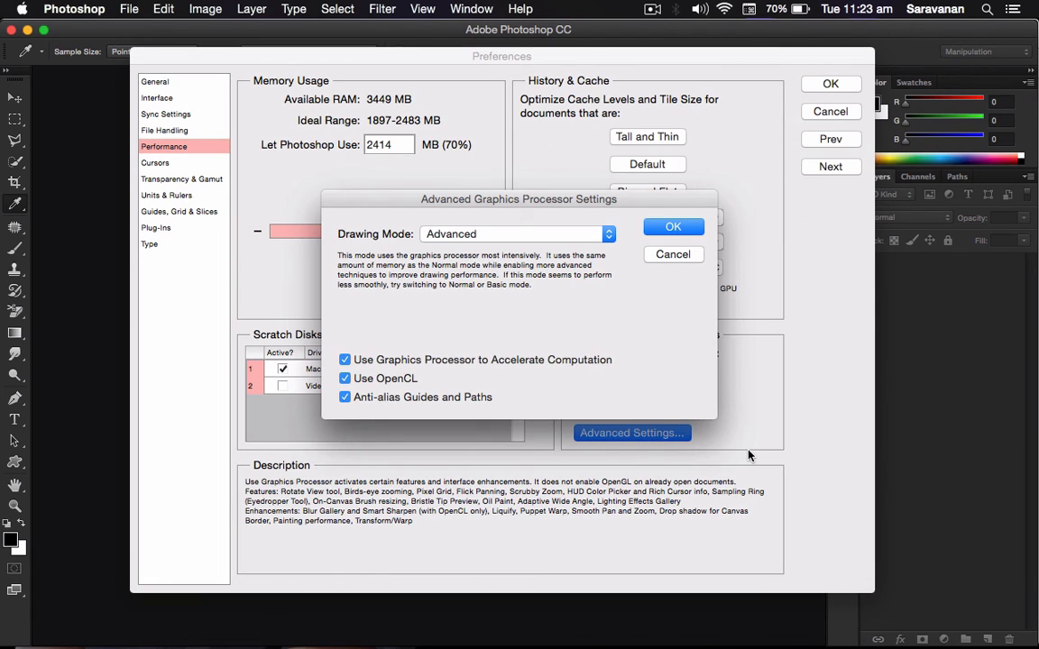
mouse_move(402, 388)
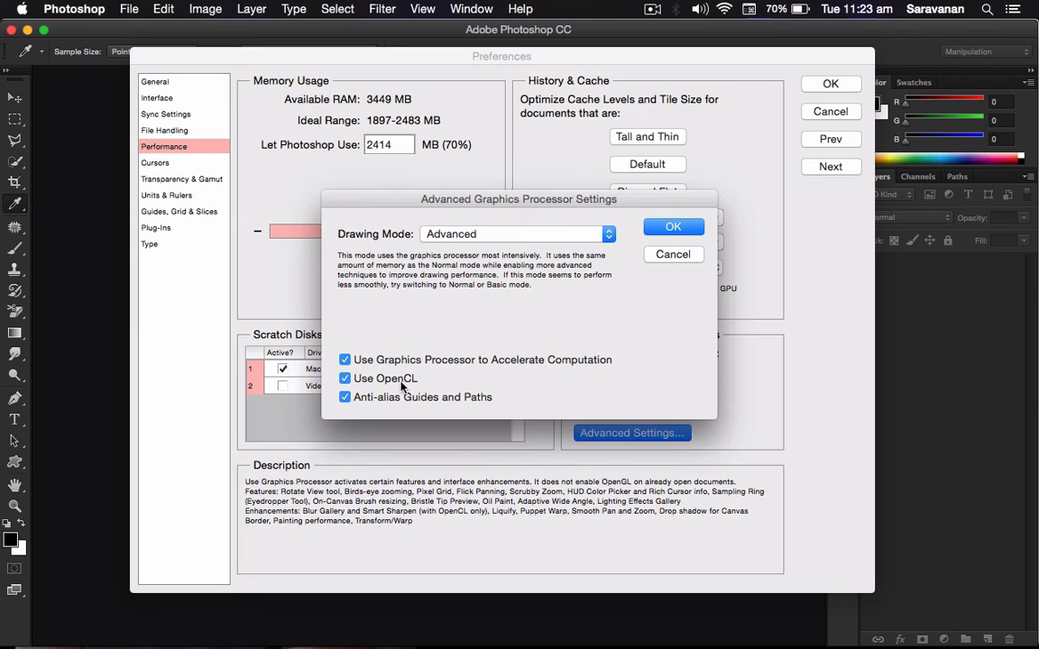
mouse_move(379, 392)
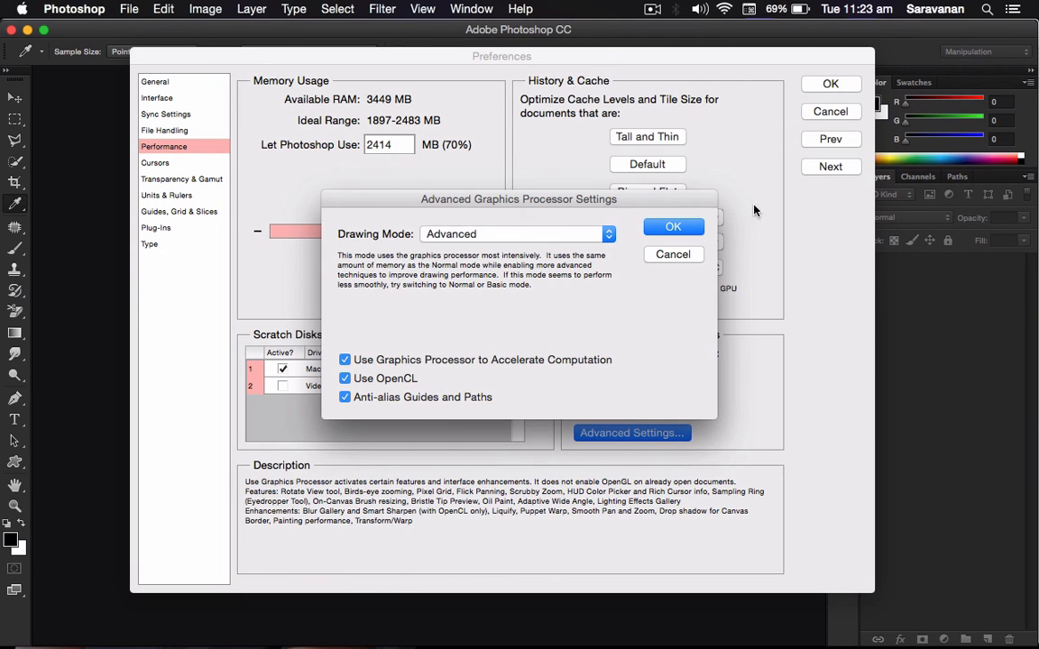
click(673, 227)
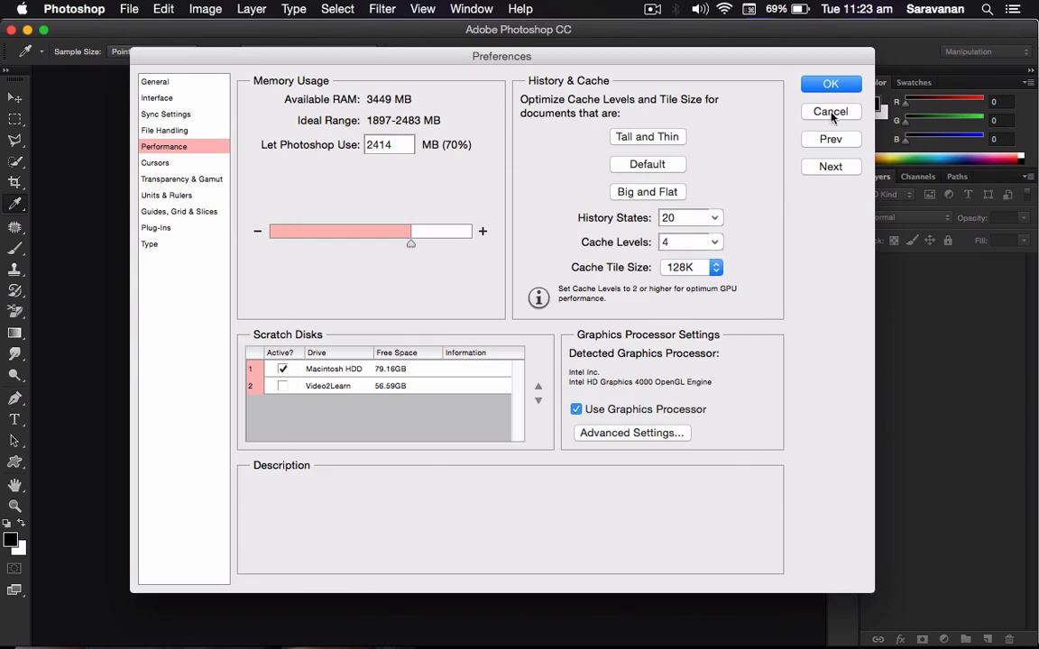
- Cancel the Preferences dialog, returning to Photoshop's empty workspace
click(830, 112)
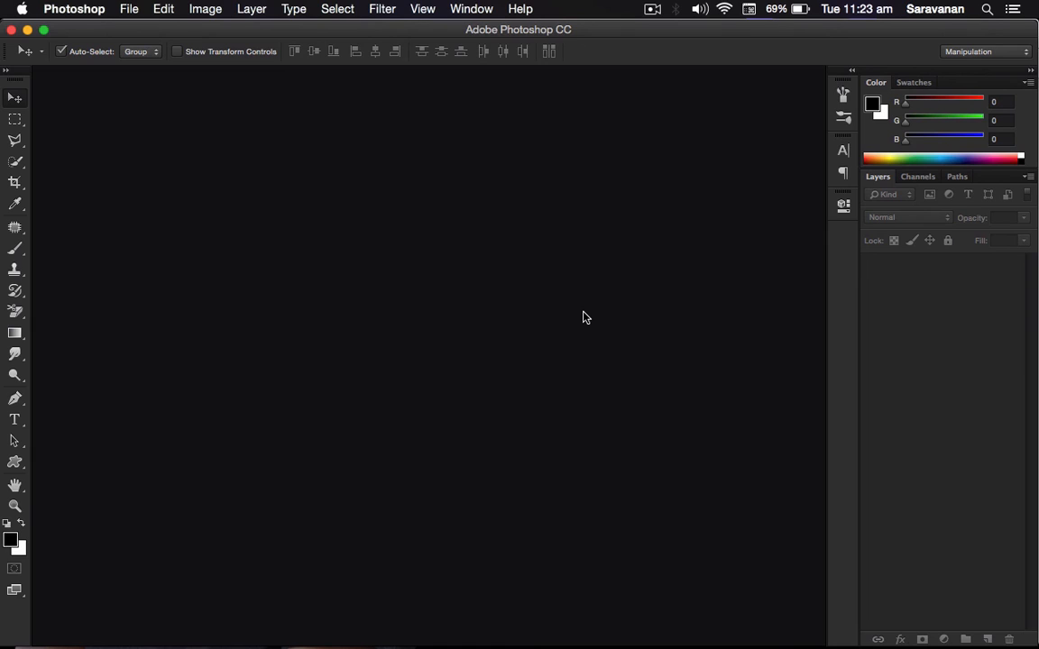
mouse_move(656, 20)
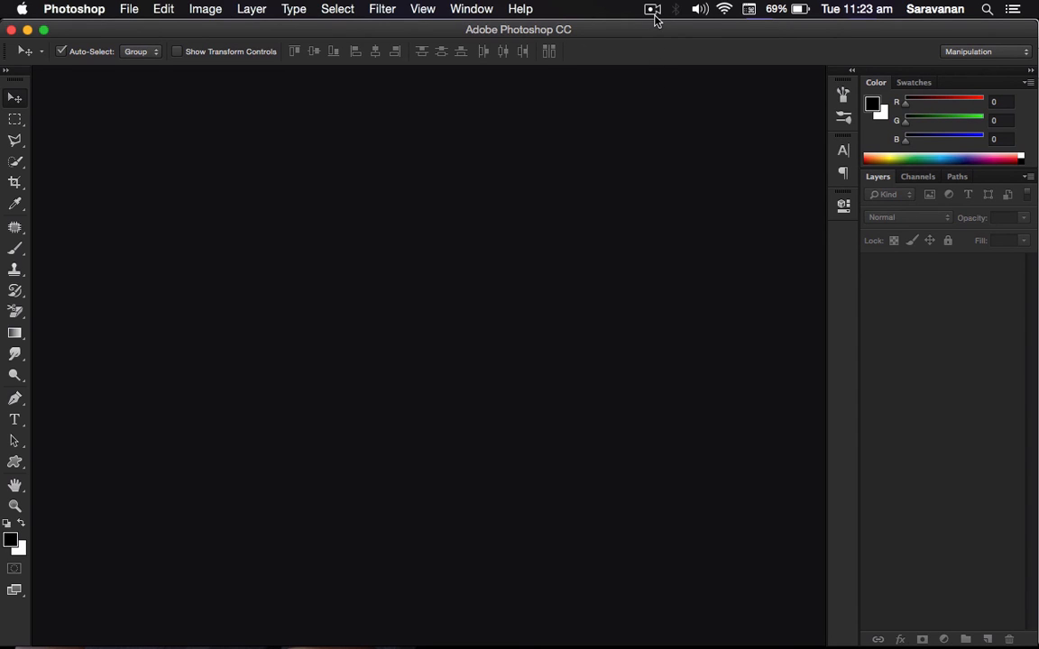